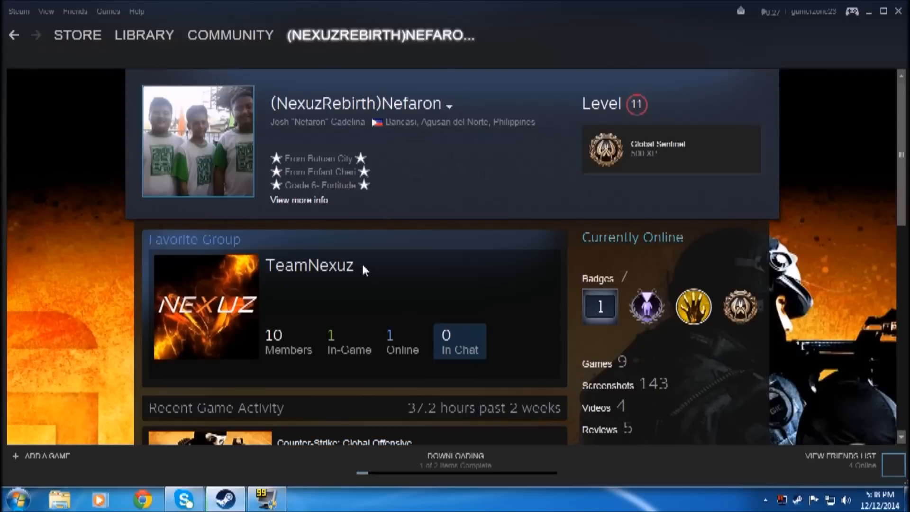
{"action": "mouse_move", "coordinate": [634, 201]}
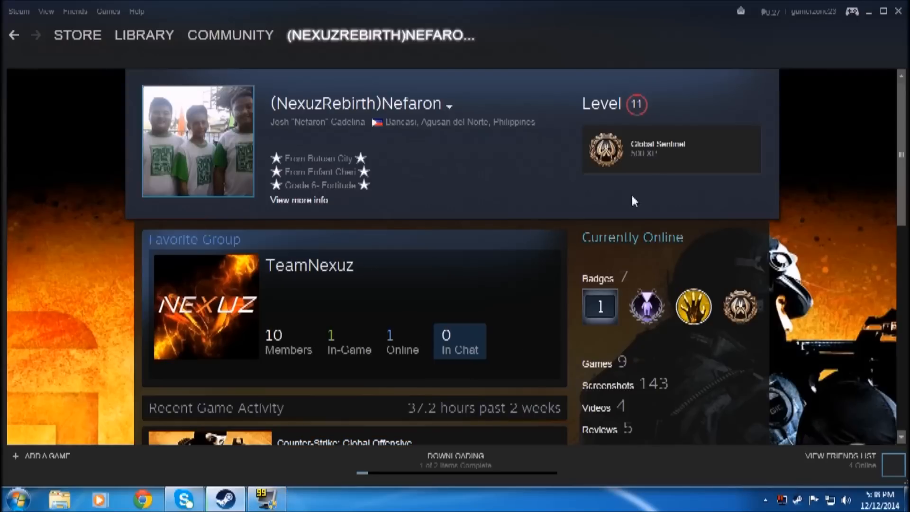
{"action": "mouse_move", "coordinate": [439, 159]}
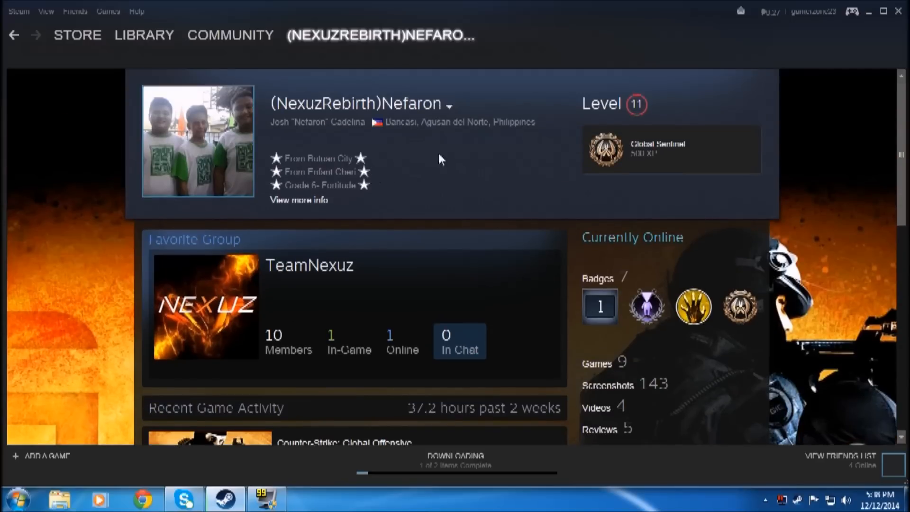
{"action": "mouse_move", "coordinate": [454, 113]}
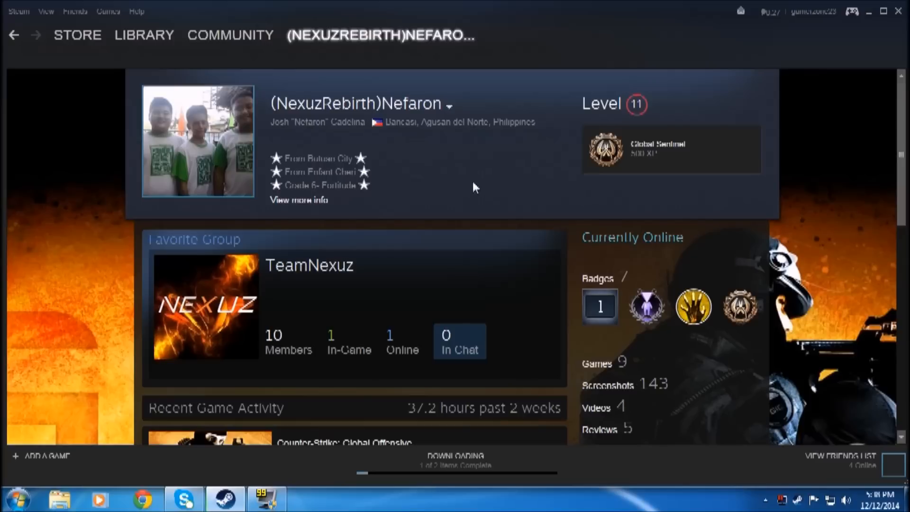
{"action": "mouse_move", "coordinate": [390, 159]}
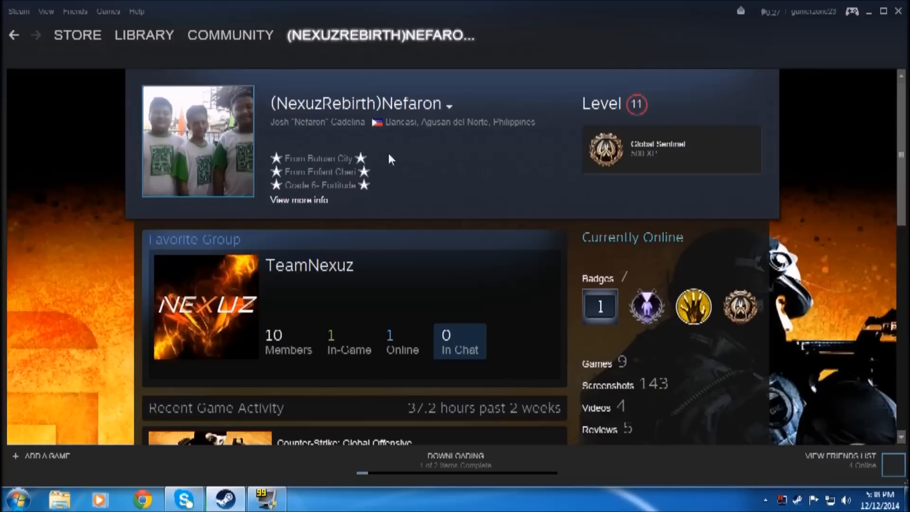
{"action": "mouse_move", "coordinate": [430, 221]}
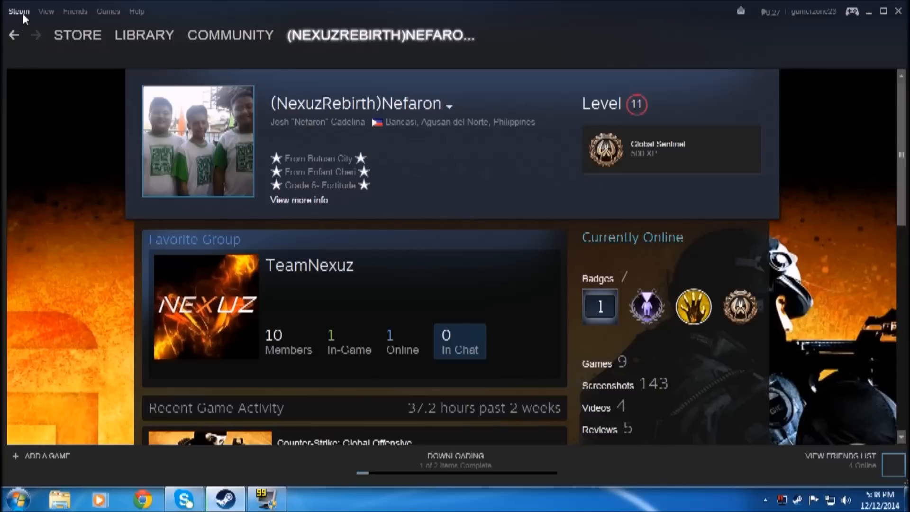
Step: Bring up the Steam menu to reach the client's Settings
{"action": "left_click", "coordinate": [18, 11]}
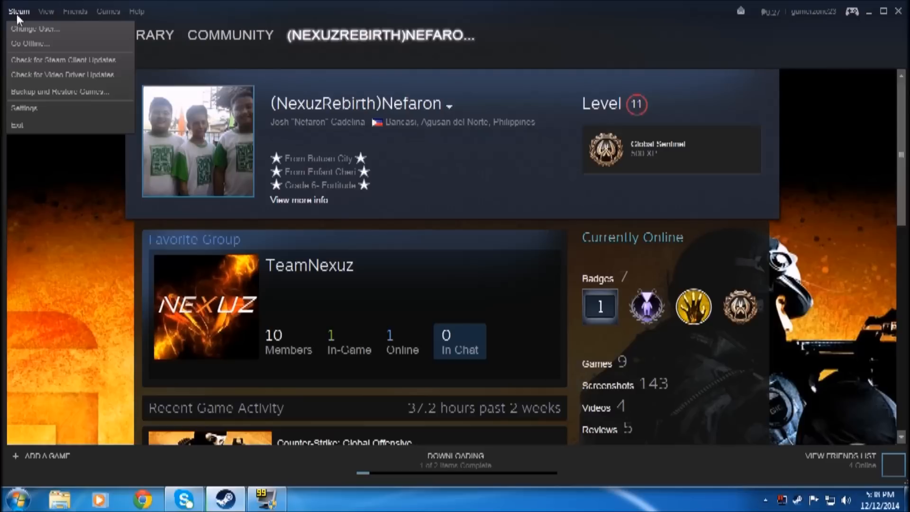
{"action": "mouse_move", "coordinate": [24, 109]}
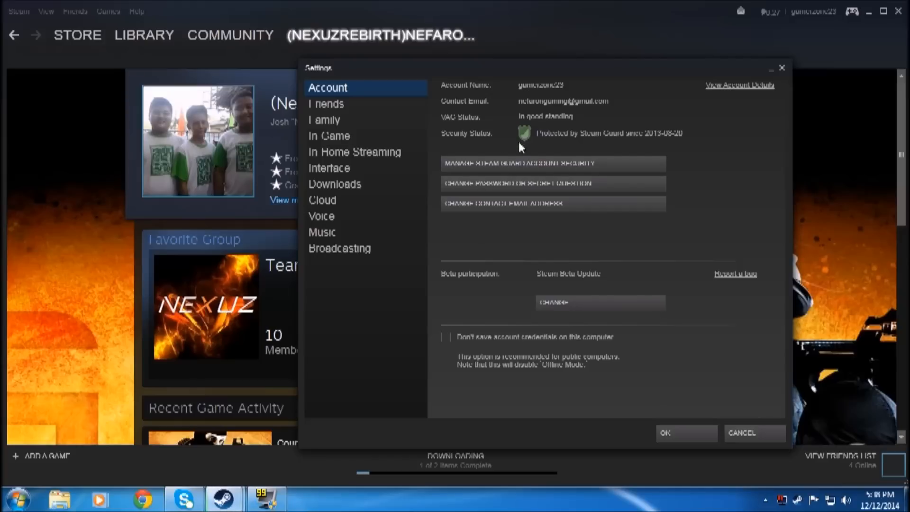
{"action": "mouse_move", "coordinate": [552, 140]}
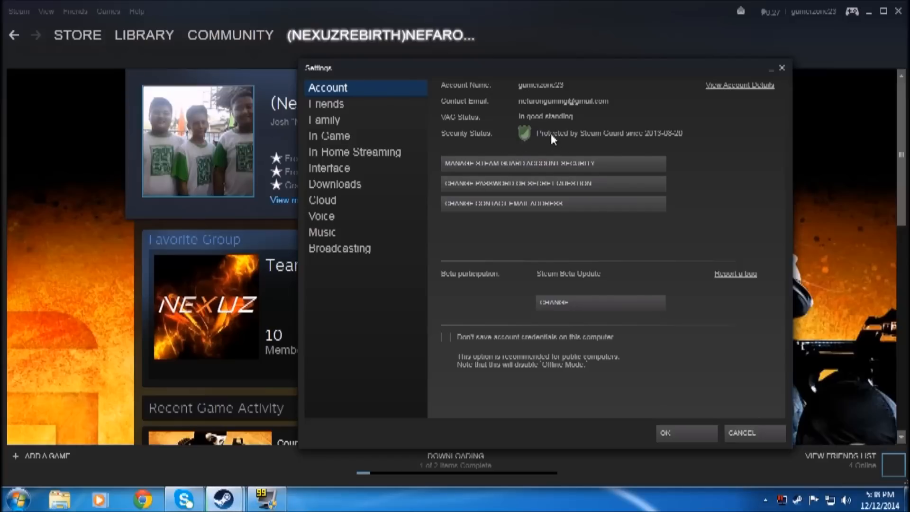
{"action": "mouse_move", "coordinate": [700, 167]}
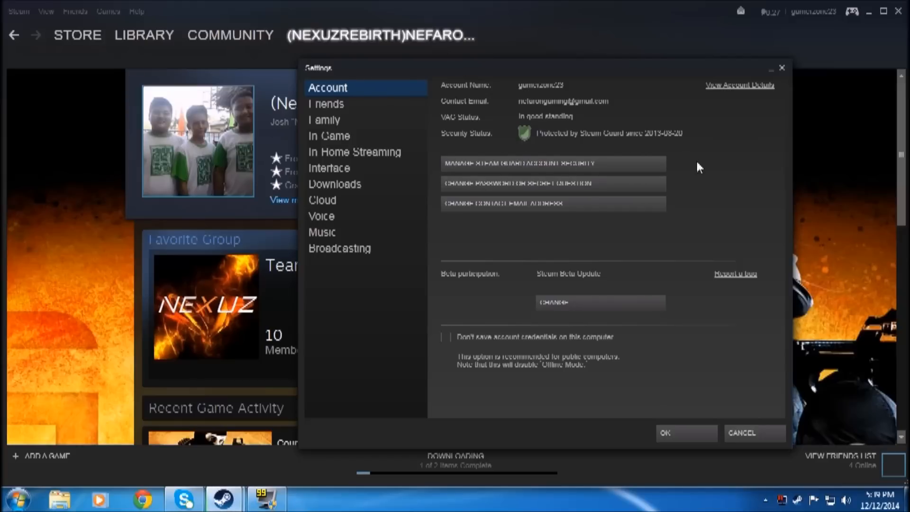
{"action": "mouse_move", "coordinate": [544, 178]}
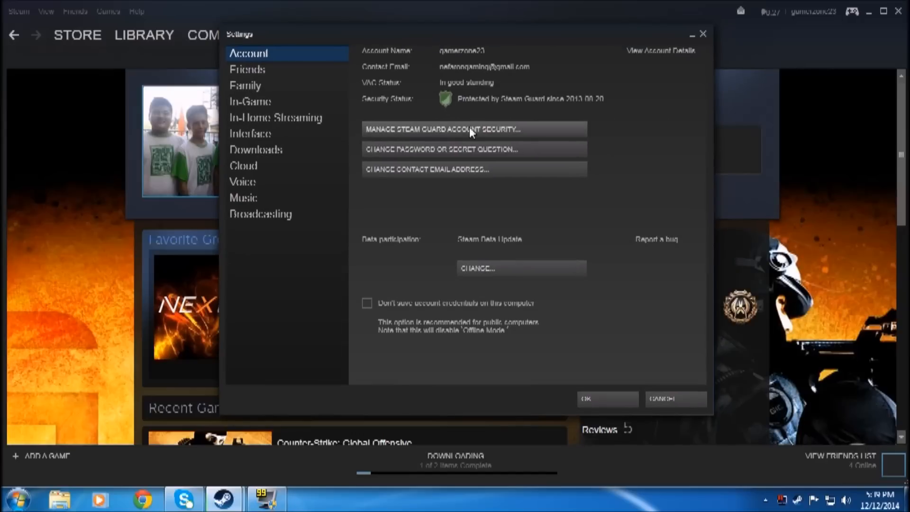
{"action": "mouse_move", "coordinate": [419, 133]}
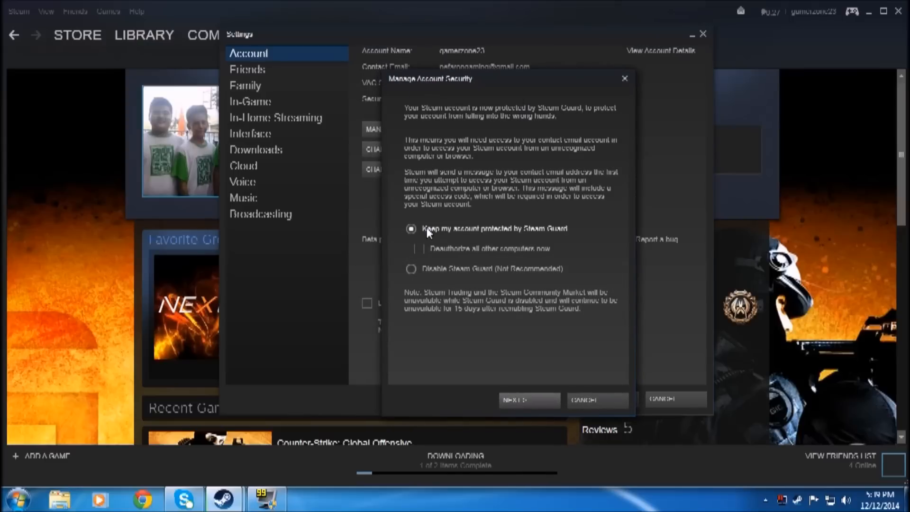
{"action": "mouse_move", "coordinate": [535, 236]}
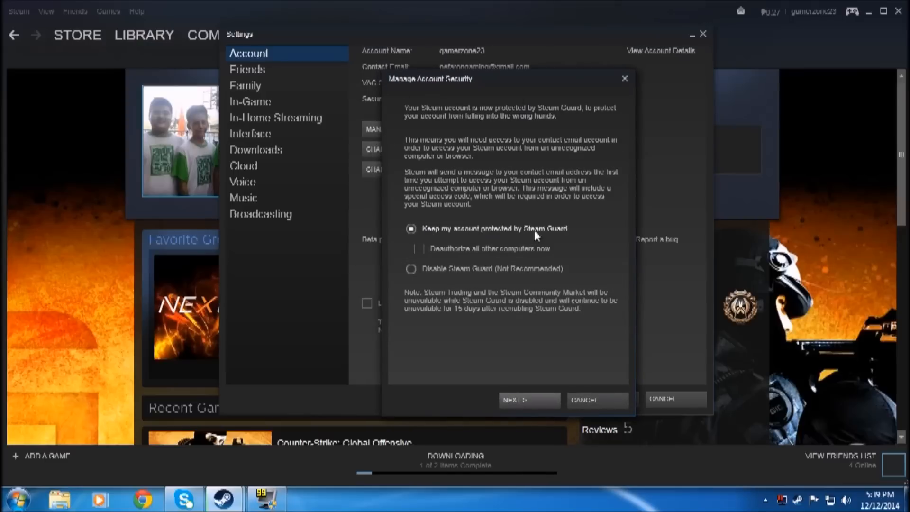
{"action": "mouse_move", "coordinate": [473, 273]}
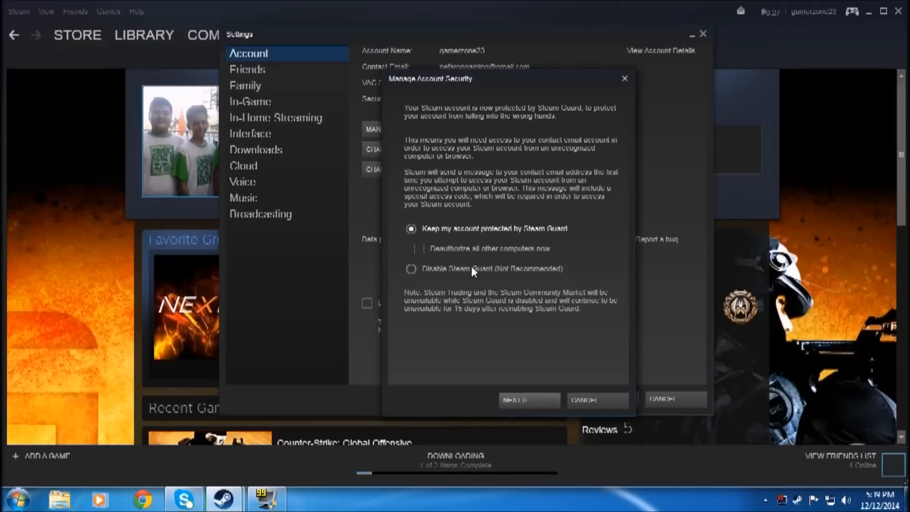
{"action": "mouse_move", "coordinate": [436, 276]}
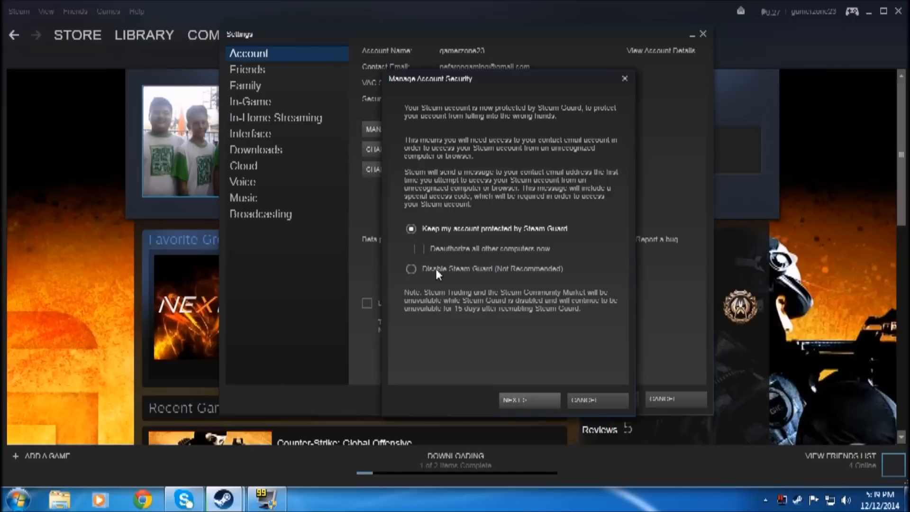
Step: Try Disable Steam Guard, then choose Keep my account protected by Steam Guard
{"action": "left_click", "coordinate": [410, 268]}
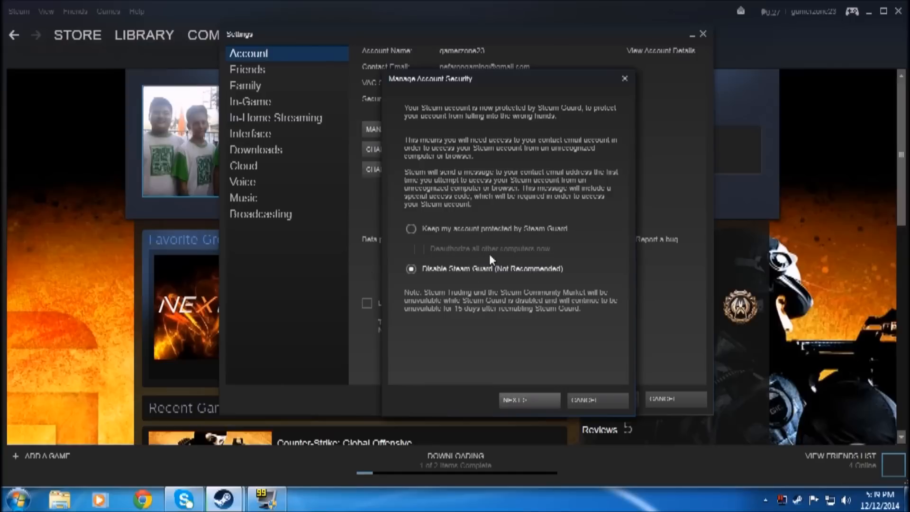
{"action": "mouse_move", "coordinate": [381, 214]}
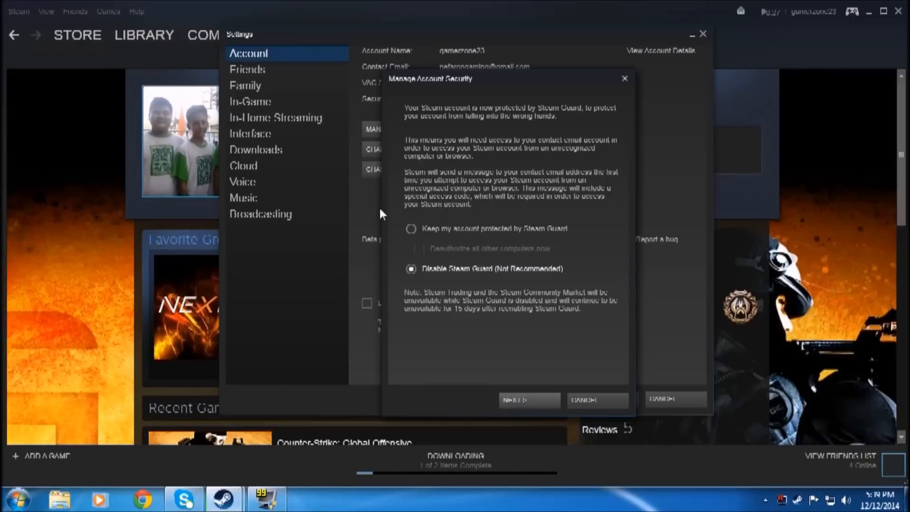
{"action": "mouse_move", "coordinate": [459, 235]}
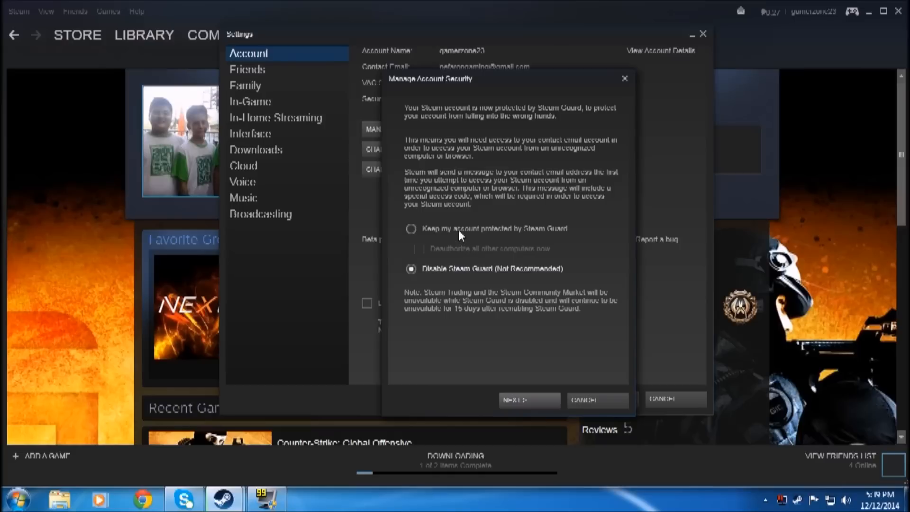
{"action": "left_click", "coordinate": [410, 229]}
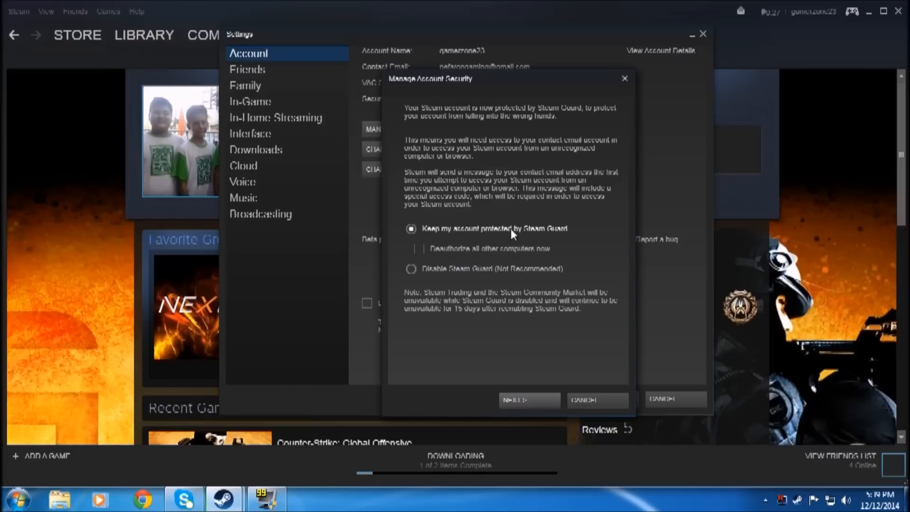
Step: Keep the machine's friendly name, continue and finish the Steam Guard wizard
{"action": "left_click", "coordinate": [527, 400]}
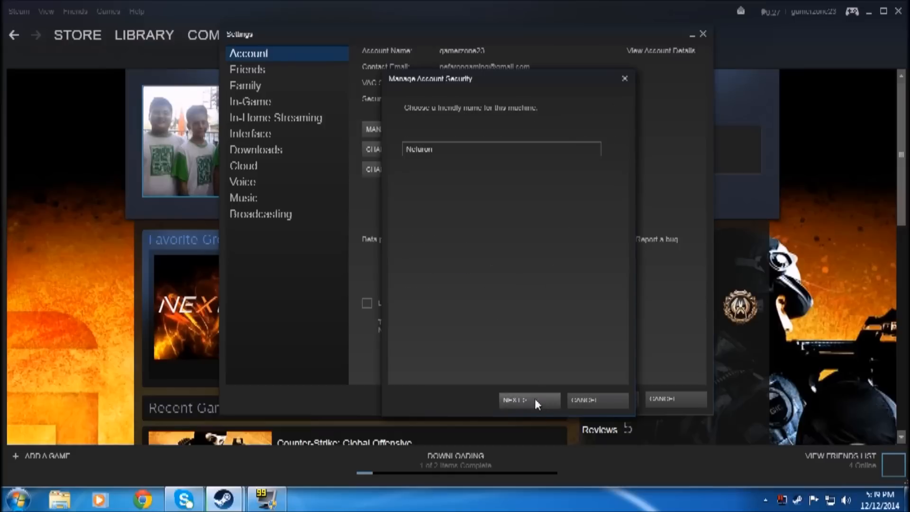
{"action": "mouse_move", "coordinate": [409, 177]}
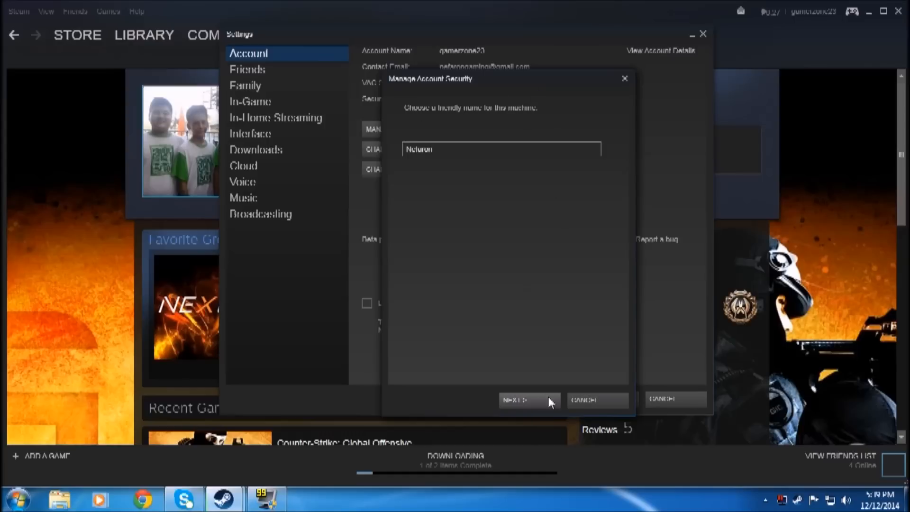
{"action": "left_click", "coordinate": [520, 400]}
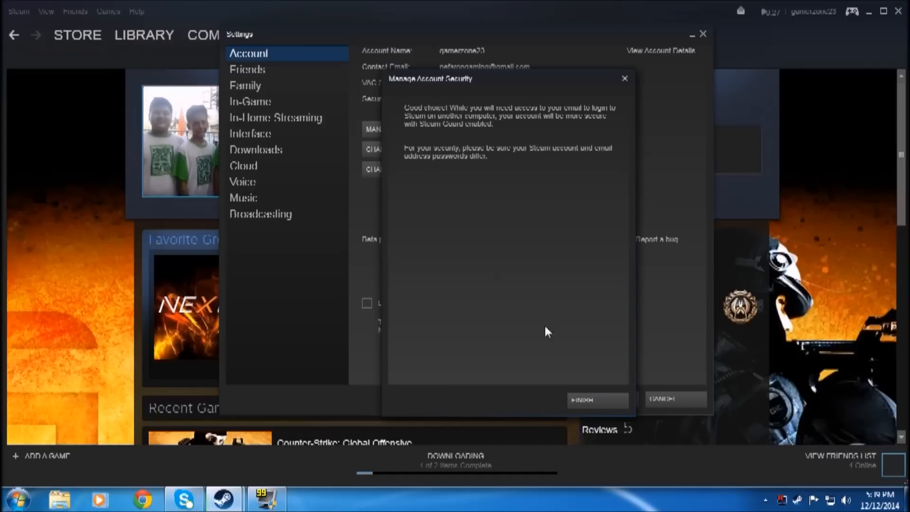
{"action": "left_click", "coordinate": [578, 399]}
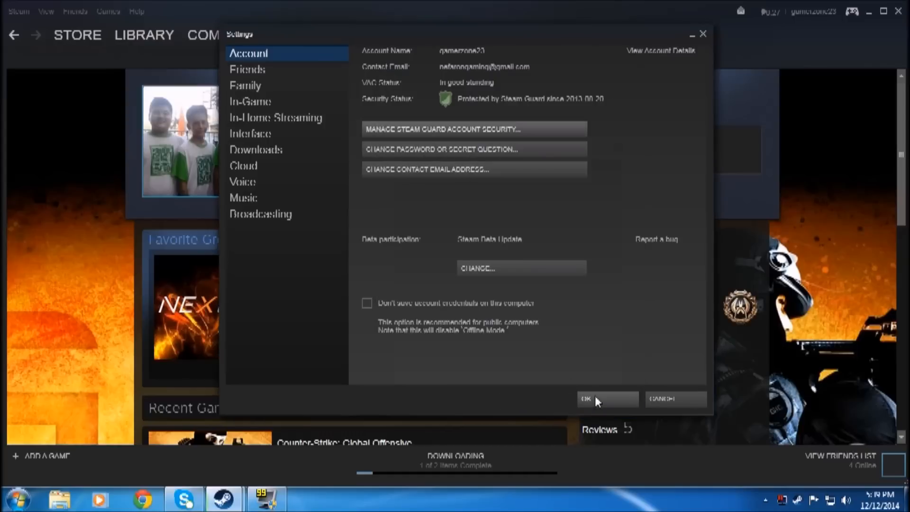
{"action": "mouse_move", "coordinate": [780, 228]}
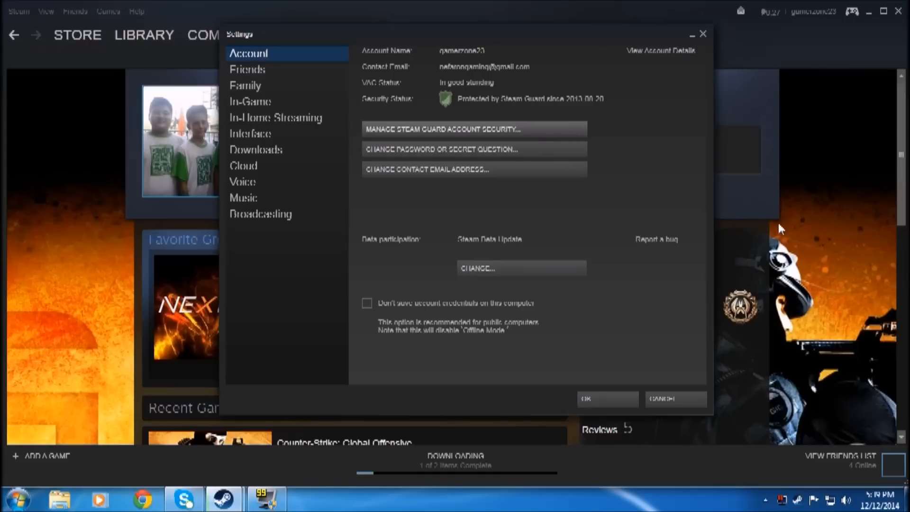
{"action": "mouse_move", "coordinate": [638, 358]}
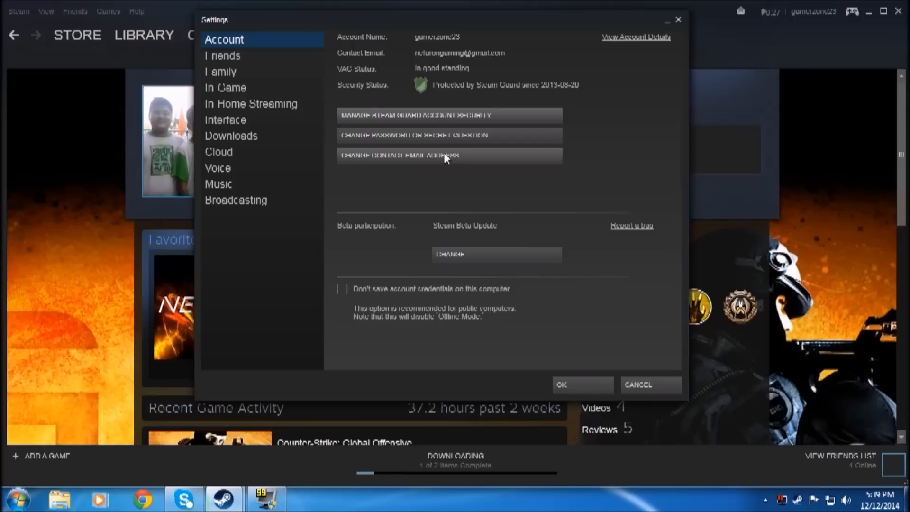
{"action": "mouse_move", "coordinate": [358, 162]}
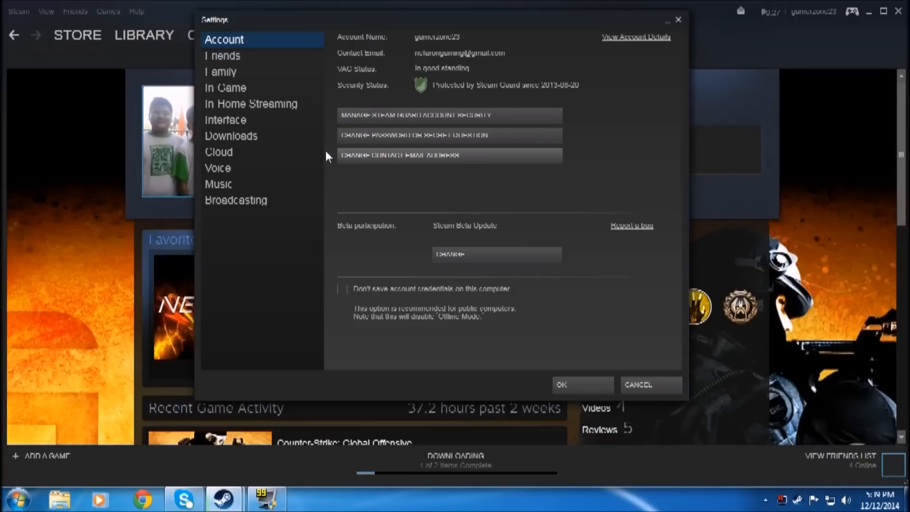
{"action": "mouse_move", "coordinate": [358, 164]}
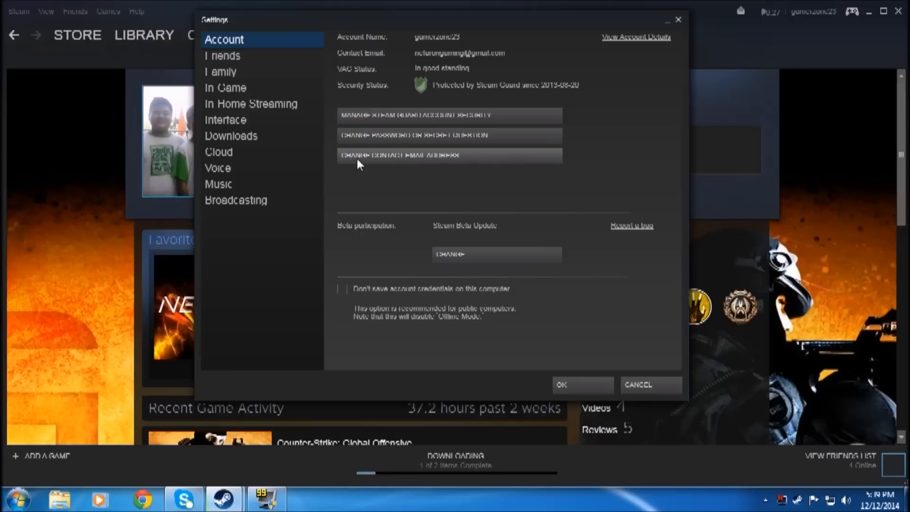
{"action": "mouse_move", "coordinate": [446, 160]}
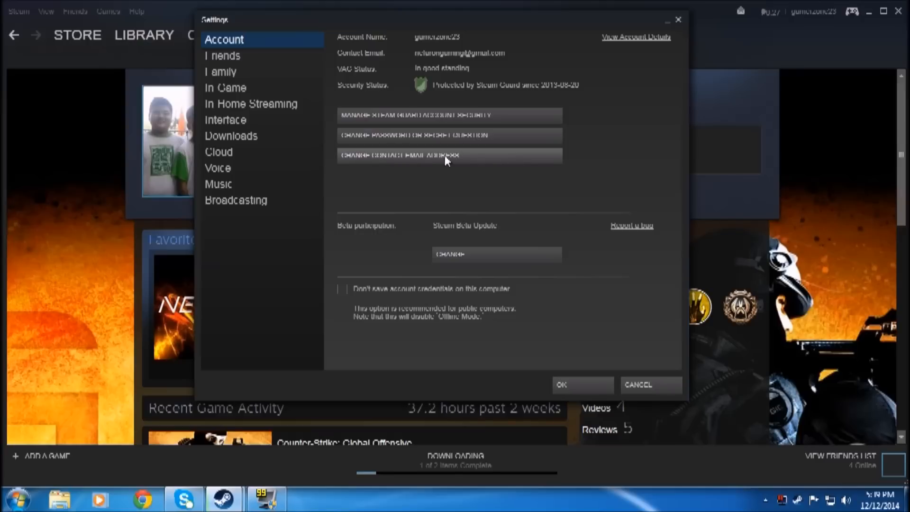
Step: Start changing the contact email from the Account settings page
{"action": "left_click", "coordinate": [448, 154]}
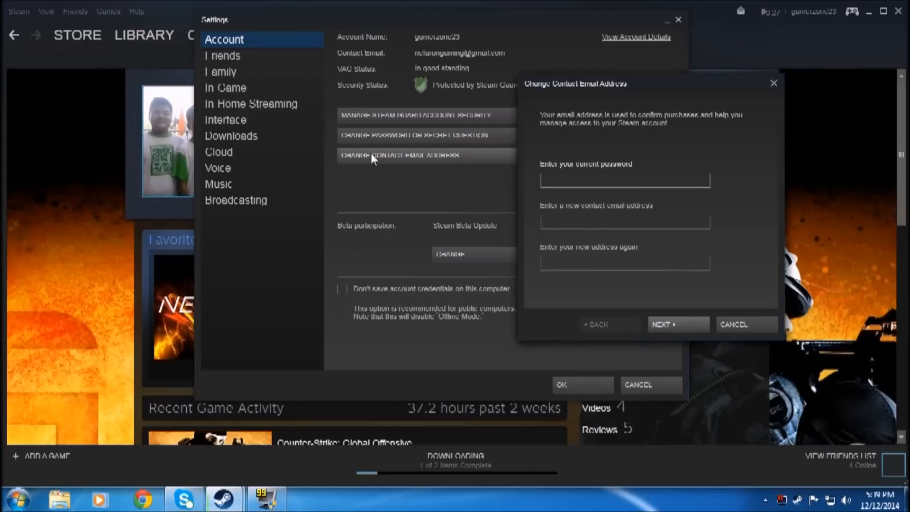
Step: Enter the current password and the new email twice ('Yo' in the repeat field) and submit with Next
{"action": "left_click", "coordinate": [625, 179]}
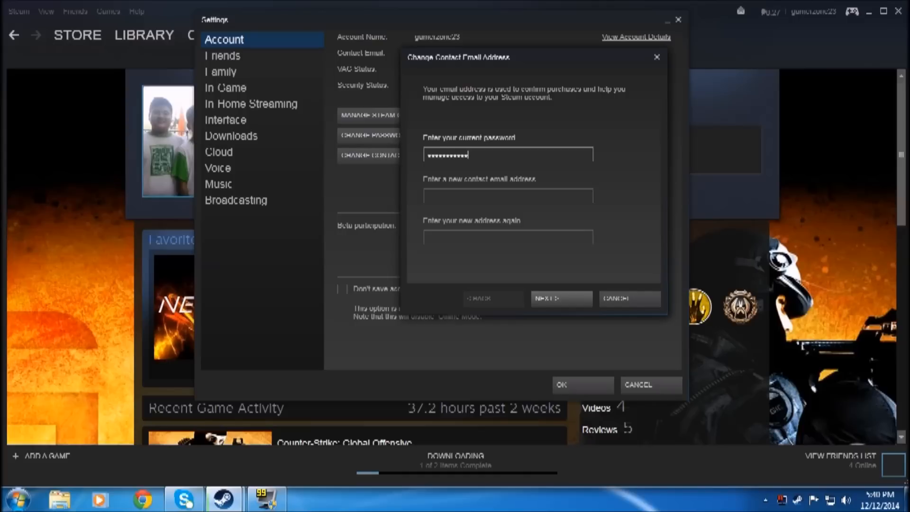
{"action": "left_click", "coordinate": [506, 154]}
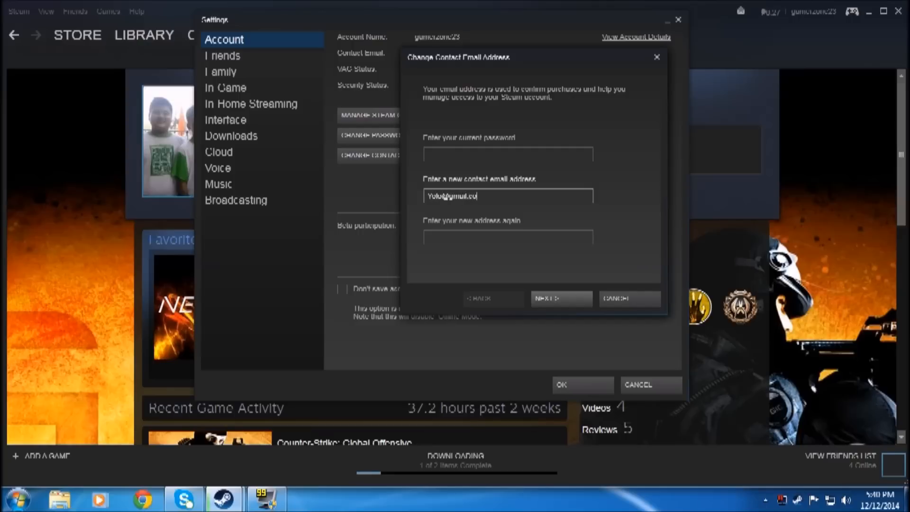
{"action": "left_click", "coordinate": [506, 238]}
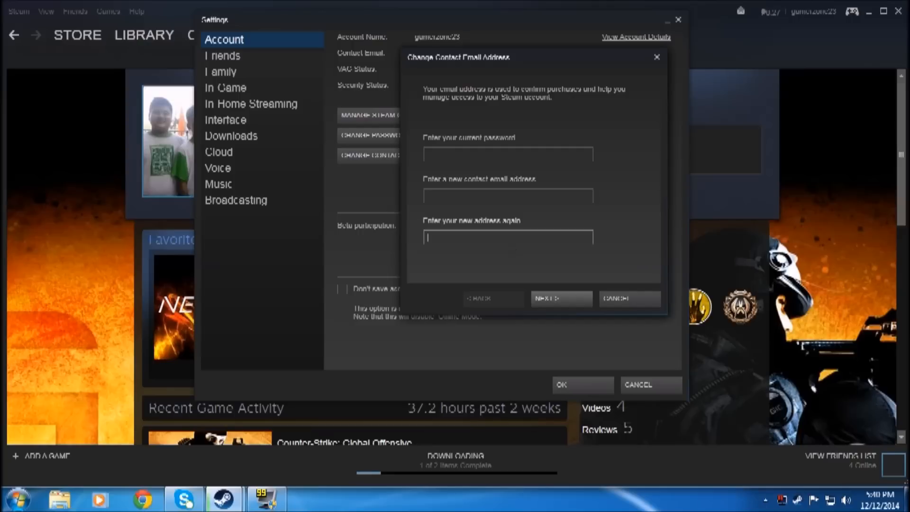
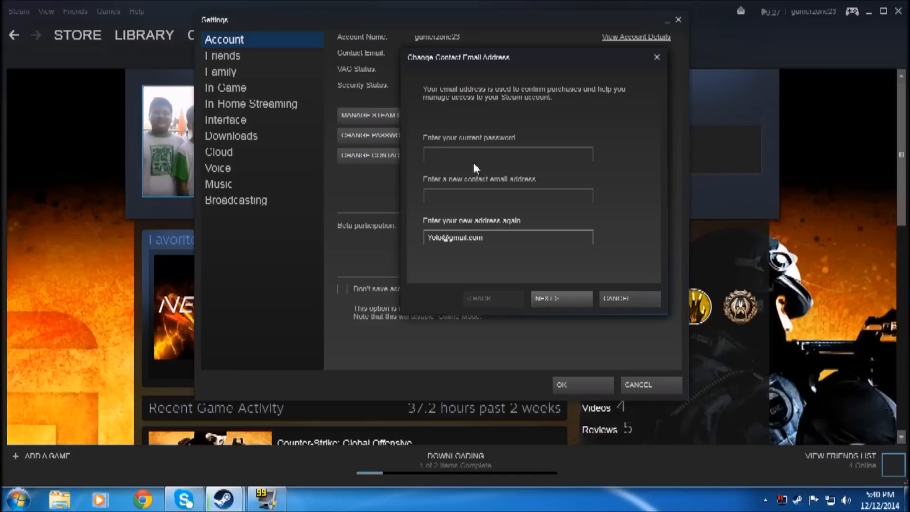
{"action": "left_click", "coordinate": [560, 298]}
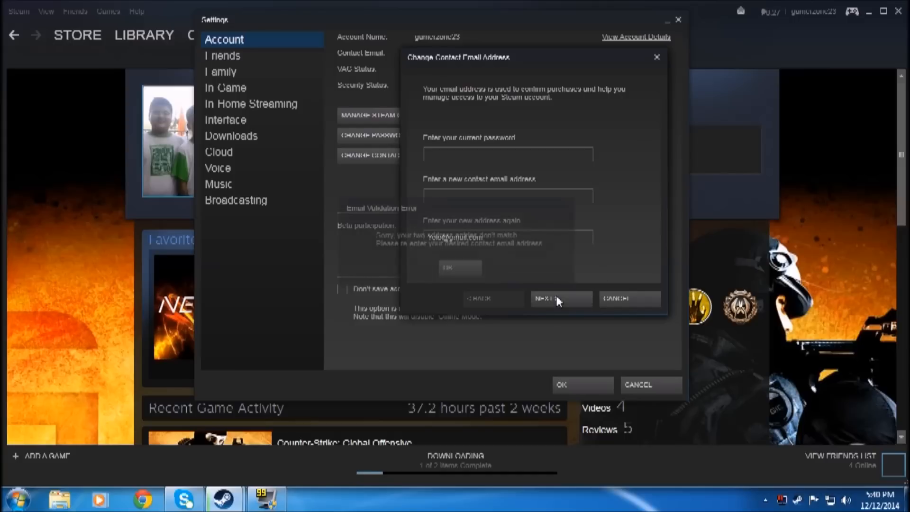
Step: Dismiss the email mismatch error, leaving the contact email unchanged
{"action": "left_click", "coordinate": [457, 268]}
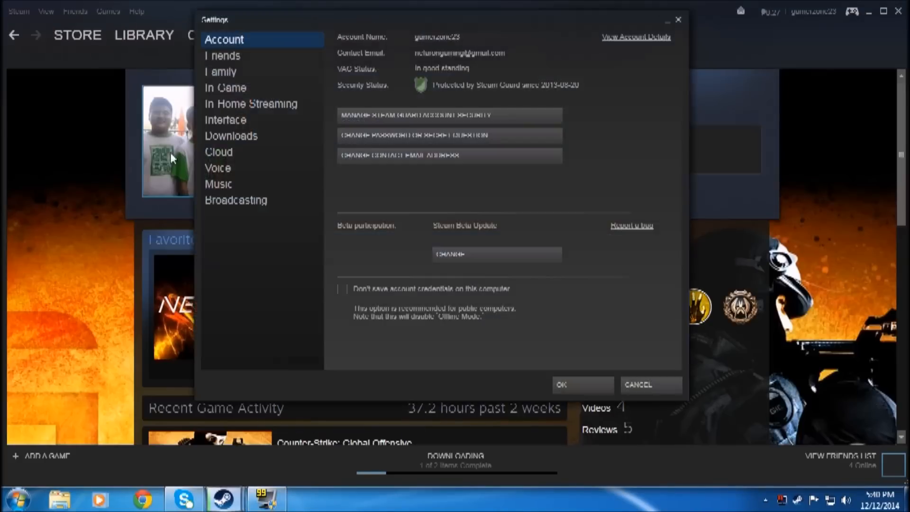
Step: Close the Settings window and return to the community profile page
{"action": "left_click", "coordinate": [449, 156]}
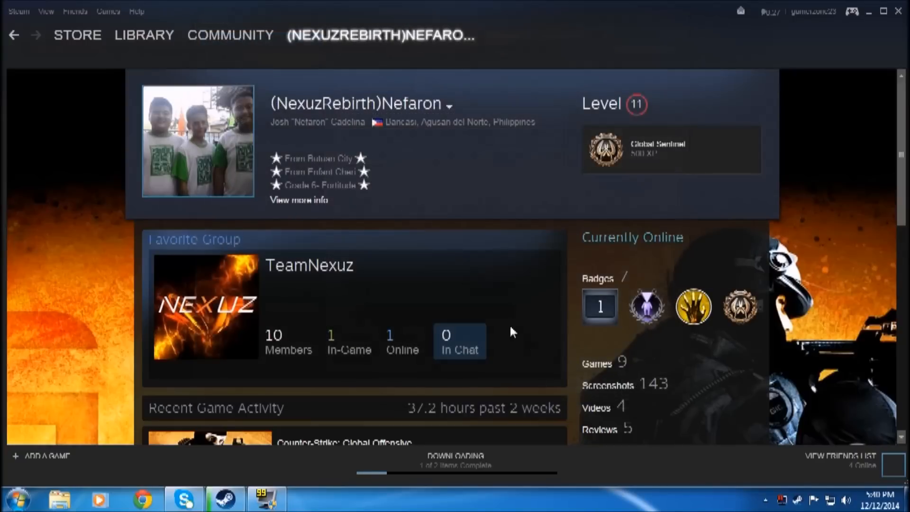
{"action": "mouse_move", "coordinate": [536, 205]}
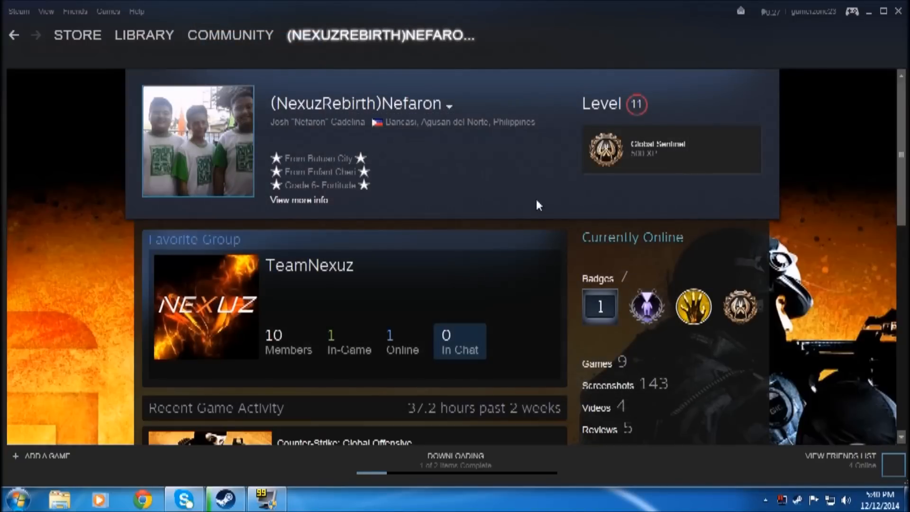